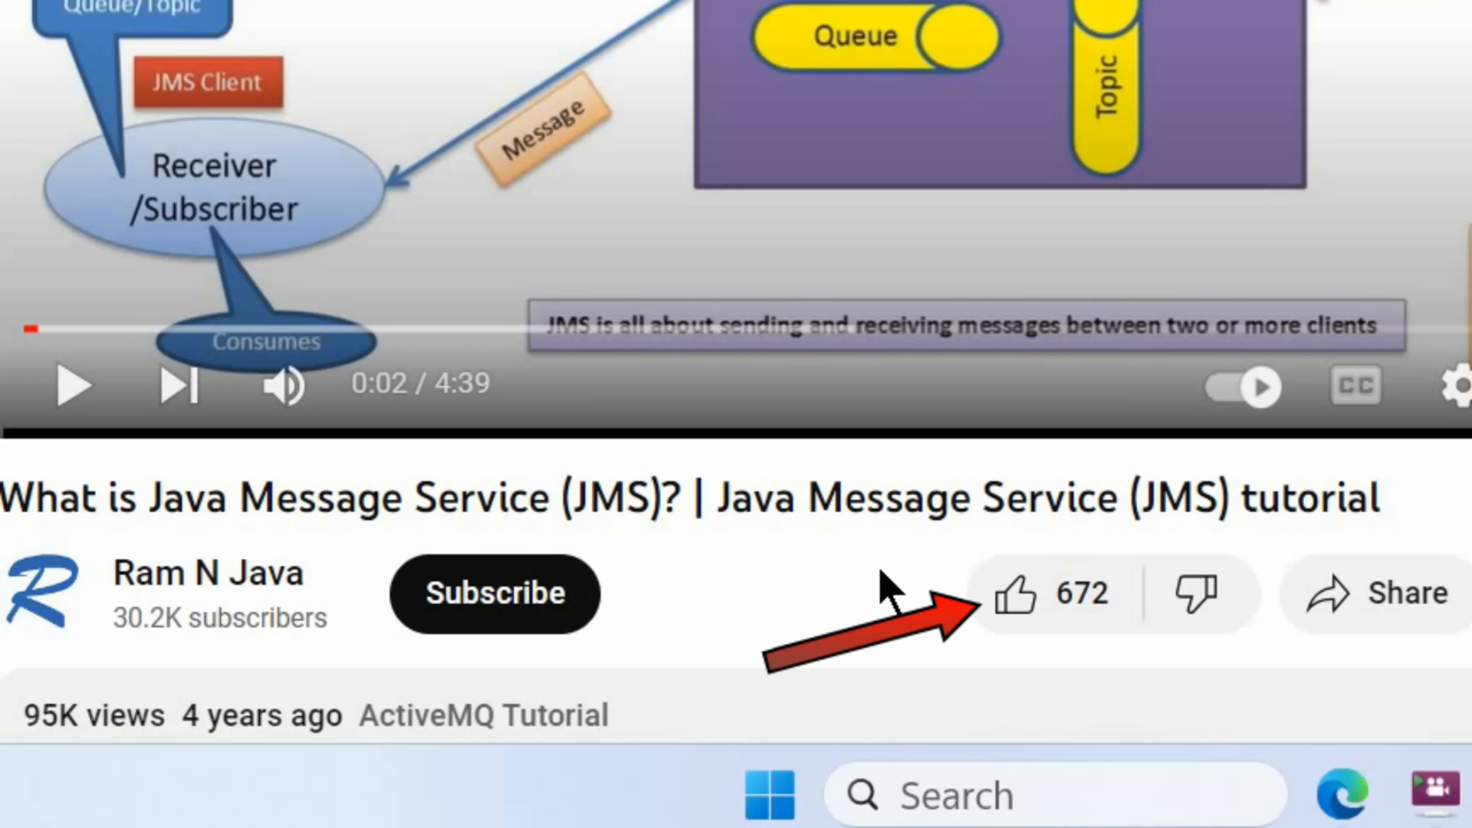
mouse_move(888, 595)
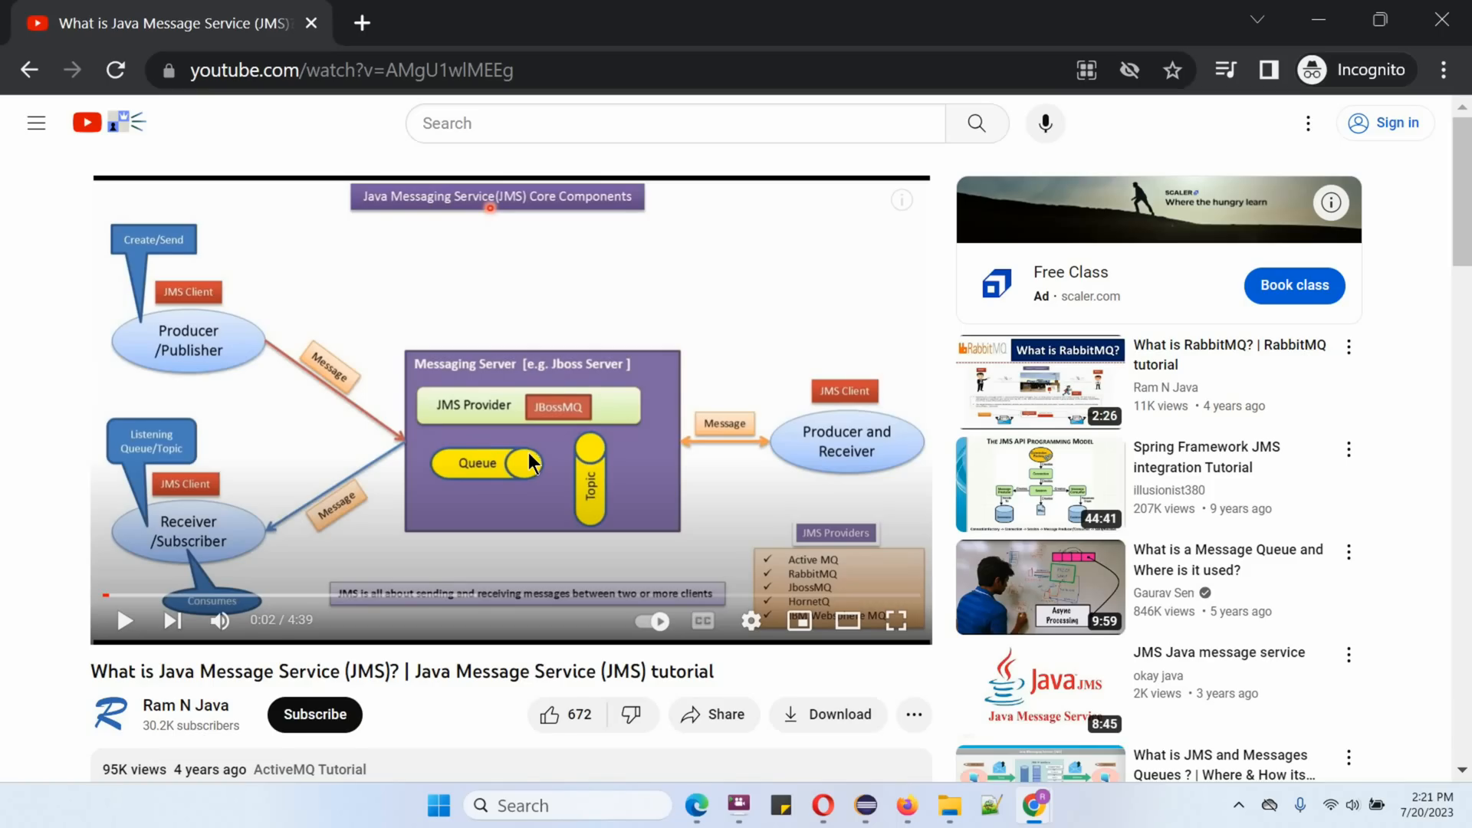
- Expand the video description to show the Google Drive, GitHub and Bitbucket download links
scroll(down, 3)
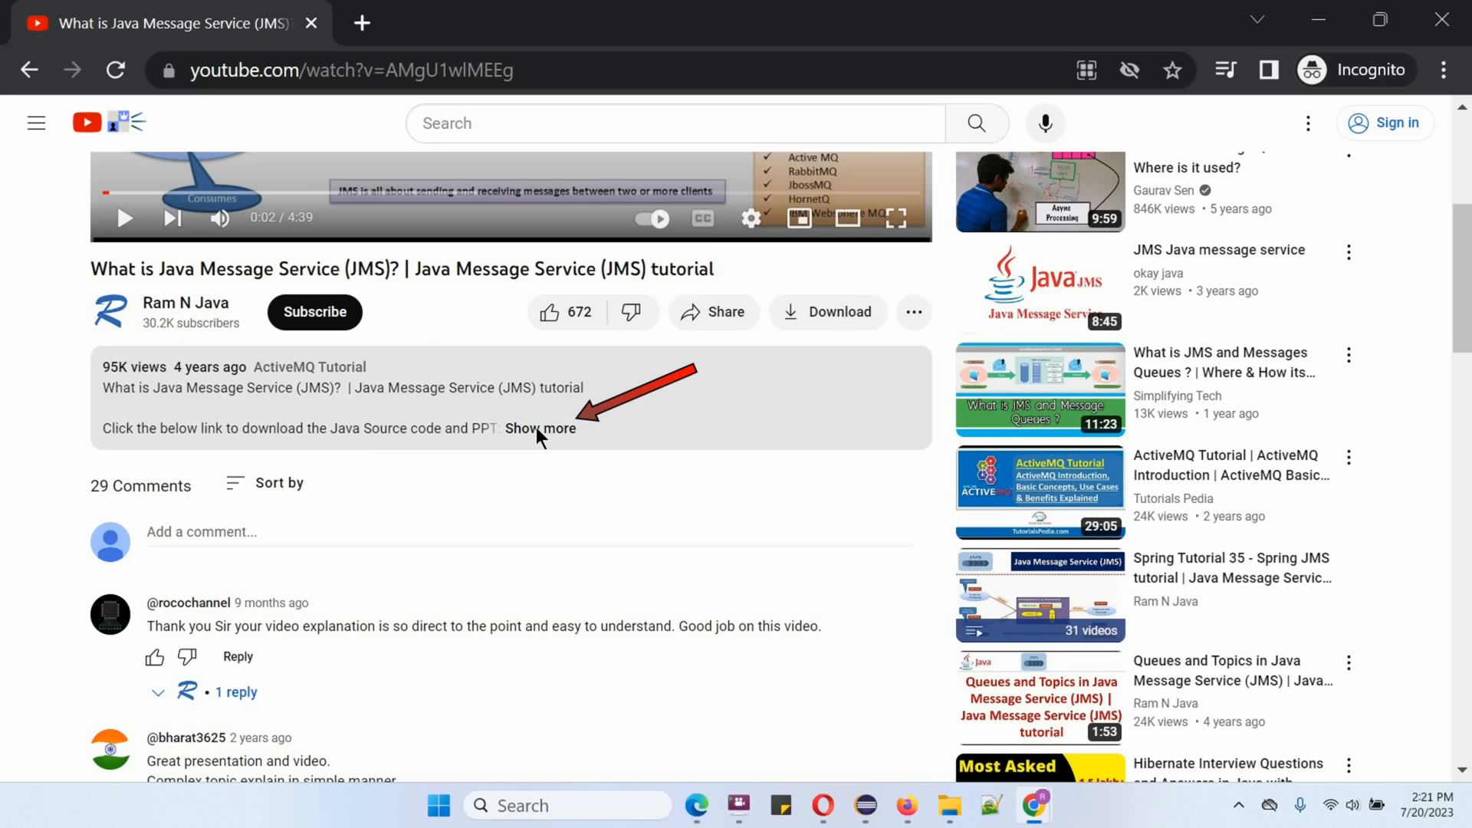
click(540, 429)
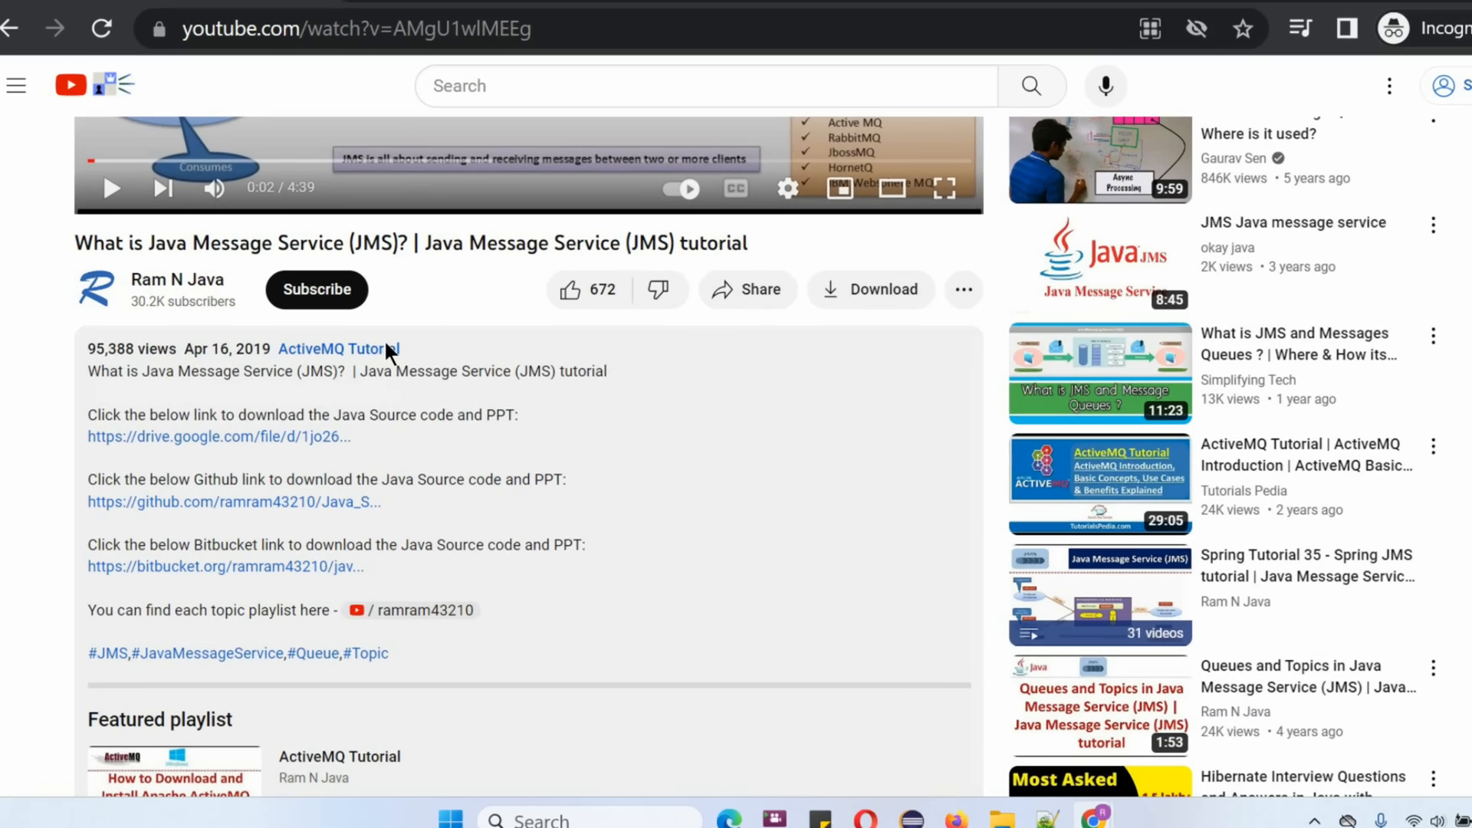